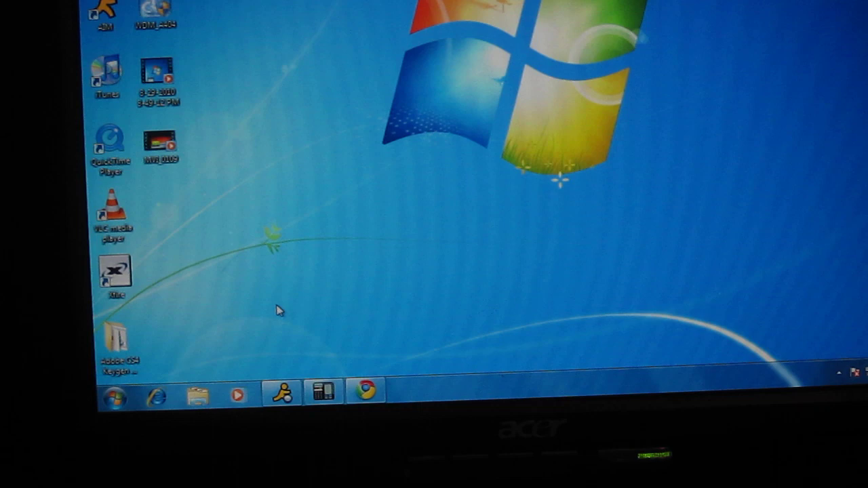
- Launch MCE Browser from Media Center so the MSN home page loads
left_click(108, 395)
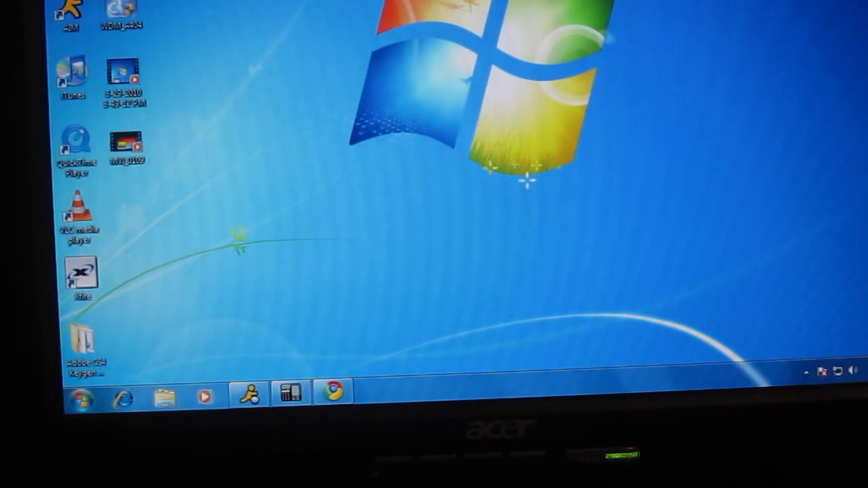
left_click(85, 400)
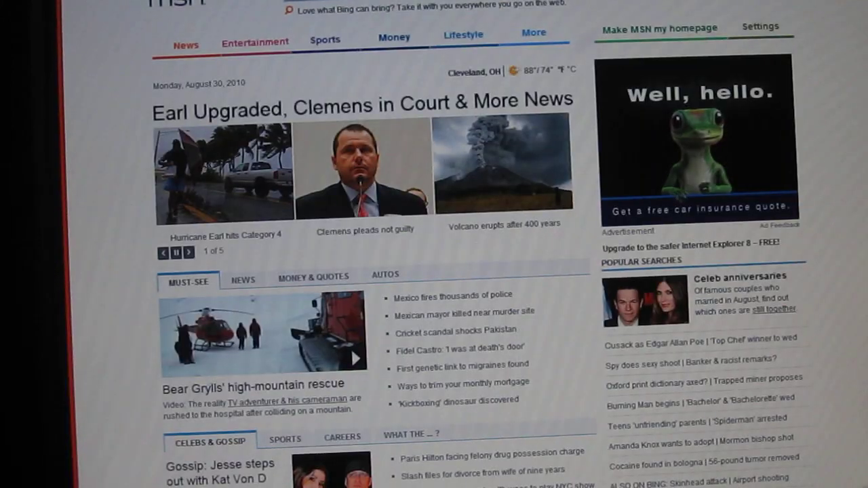
- Open the official MySpace result, save MySpace to Favorites, and go to Enter URL
left_click(187, 252)
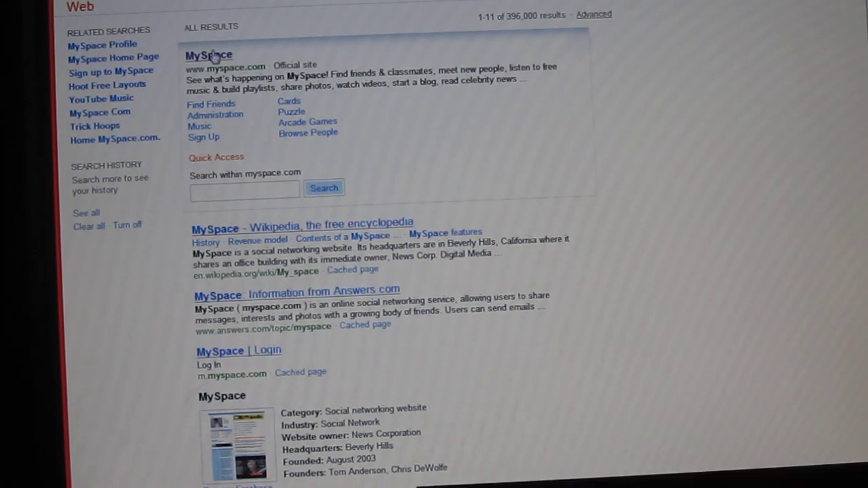
left_click(211, 55)
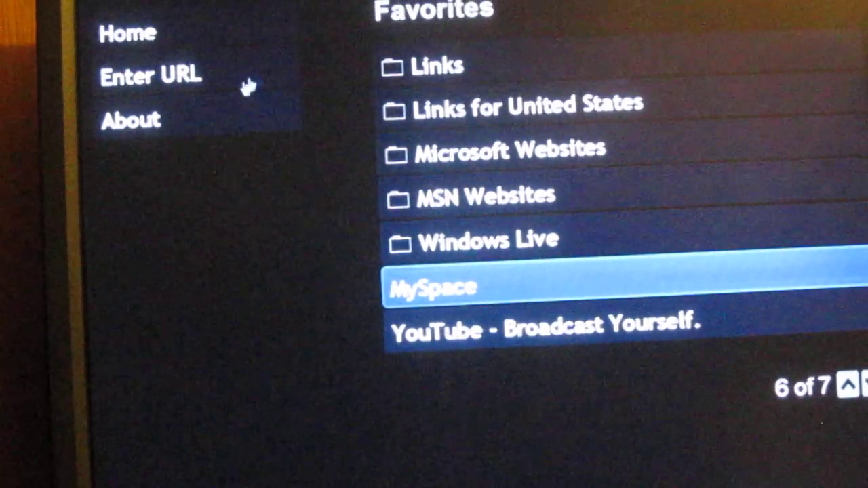
left_click(156, 76)
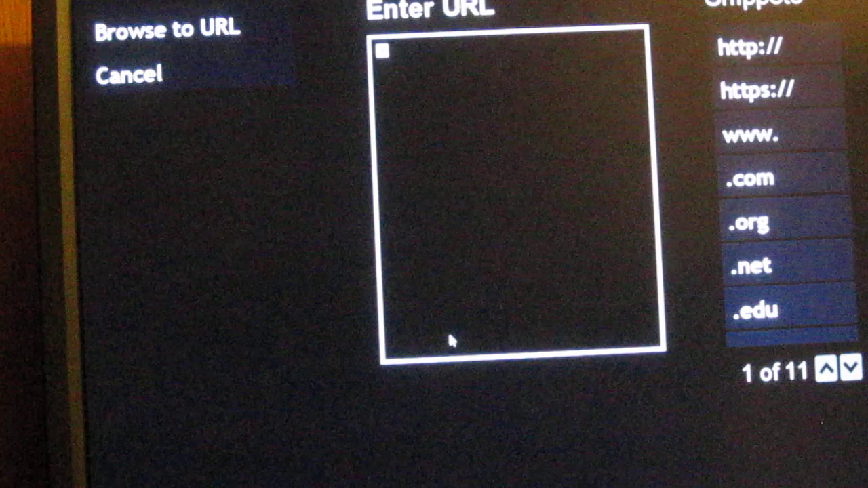